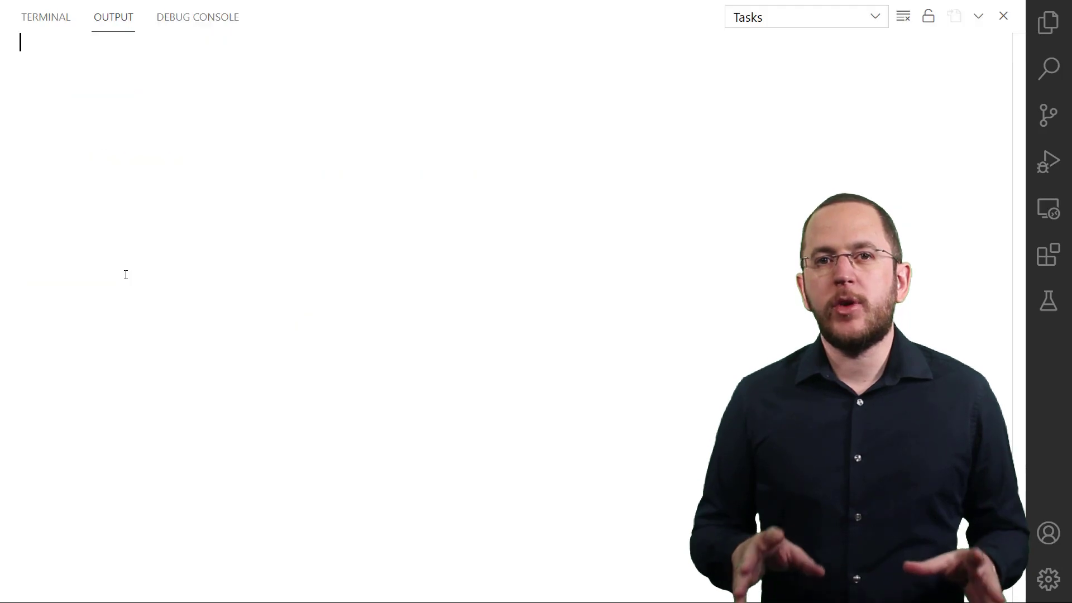
Keep the ChessPlayer id on GenerationType.SEQUENCE with the player_seq generator commented out.
left_click(196, 17)
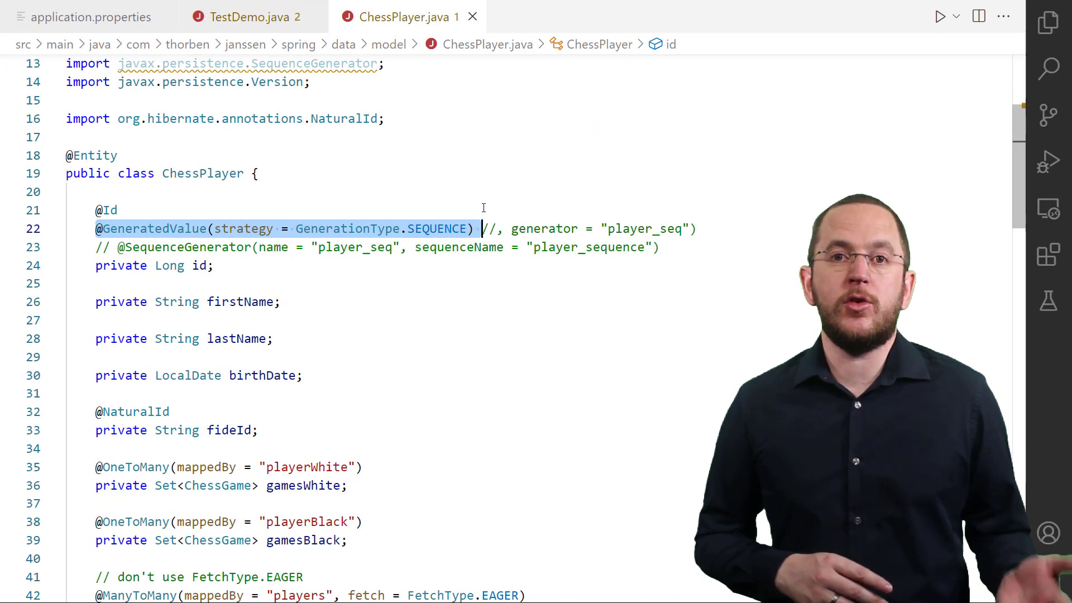
left_click(246, 16)
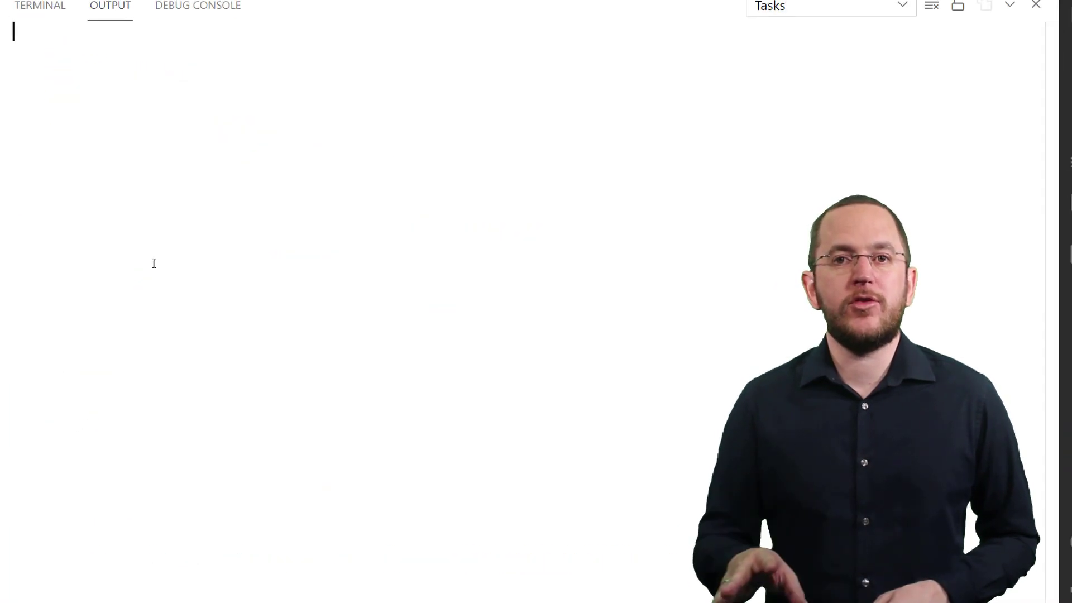
left_click(198, 16)
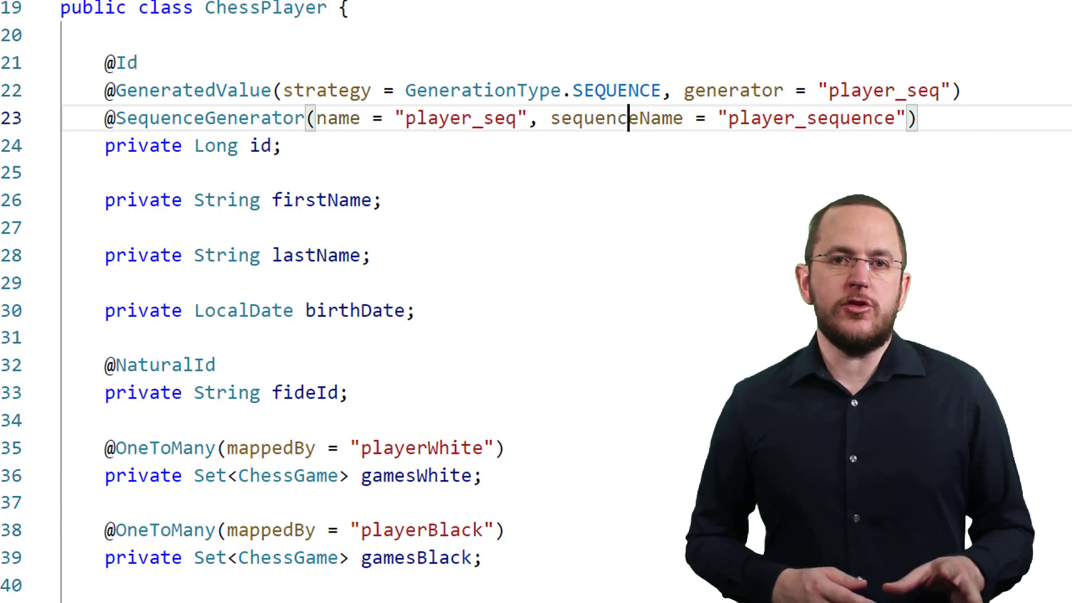
left_click(243, 12)
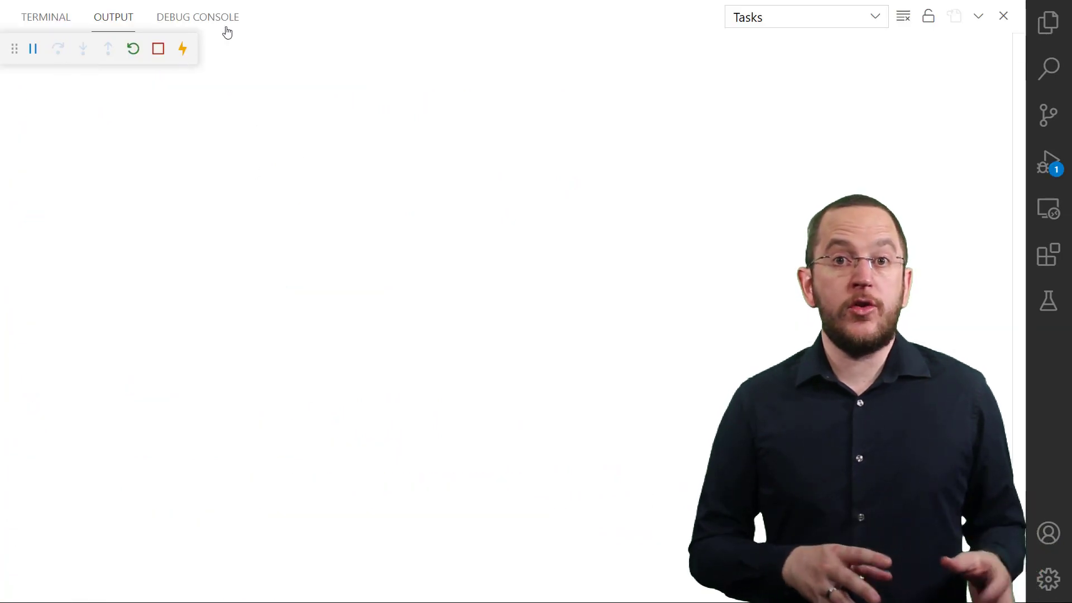
Review the Debug Console log down to the nextval('player_sequence') statements.
left_click(198, 17)
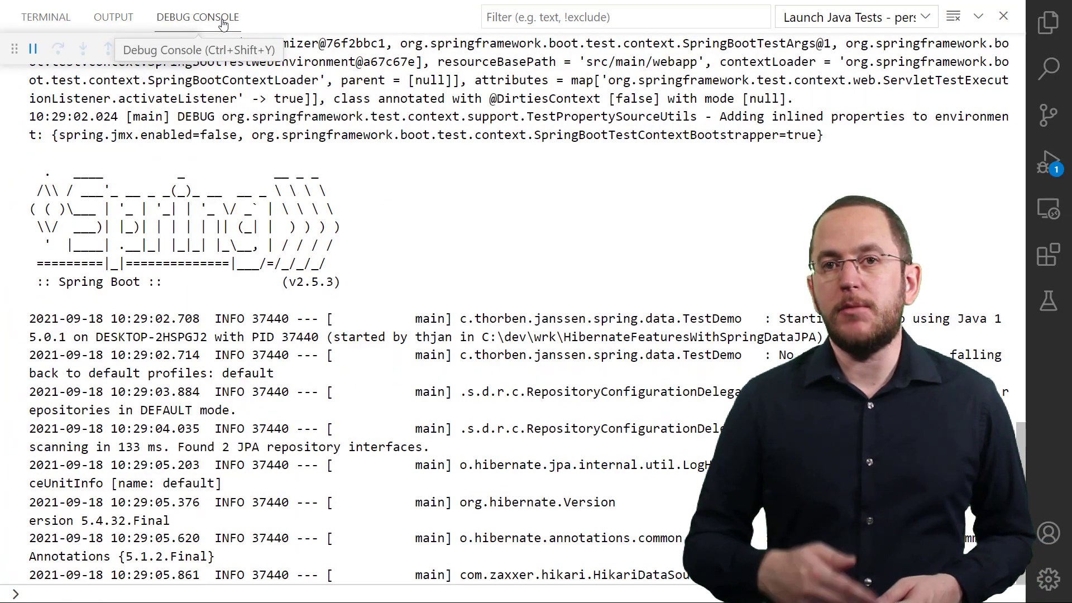
scroll("down", 3)
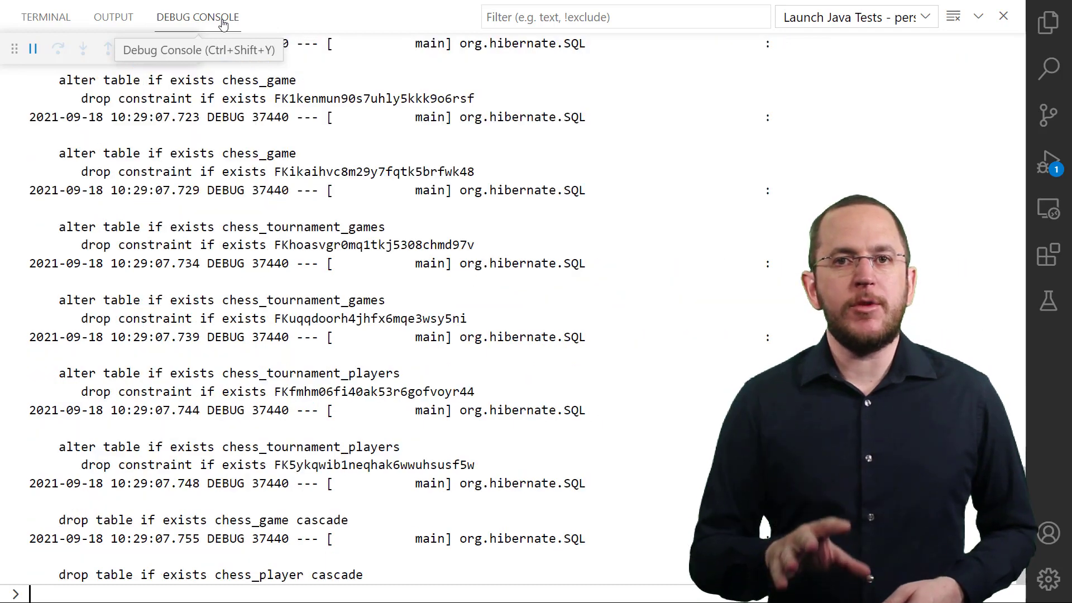
scroll("down", 3)
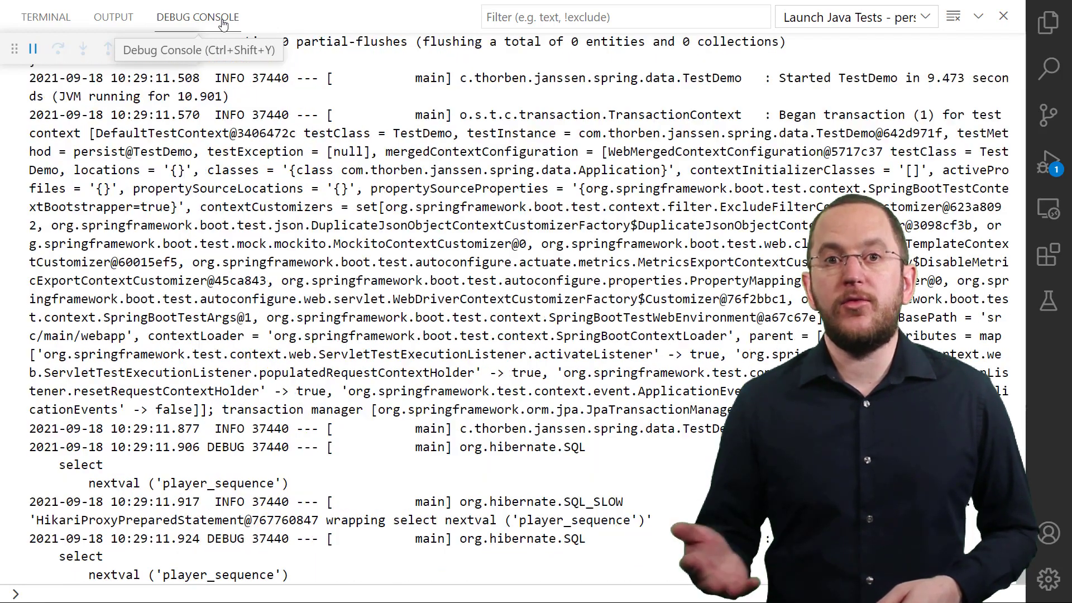
scroll("down", 3)
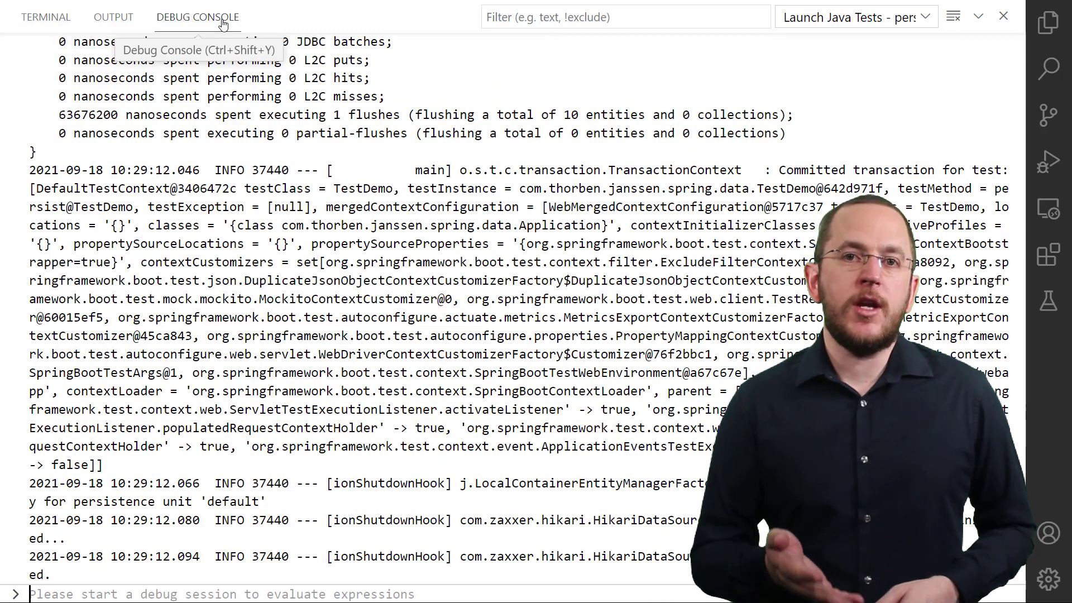
scroll("up", 3)
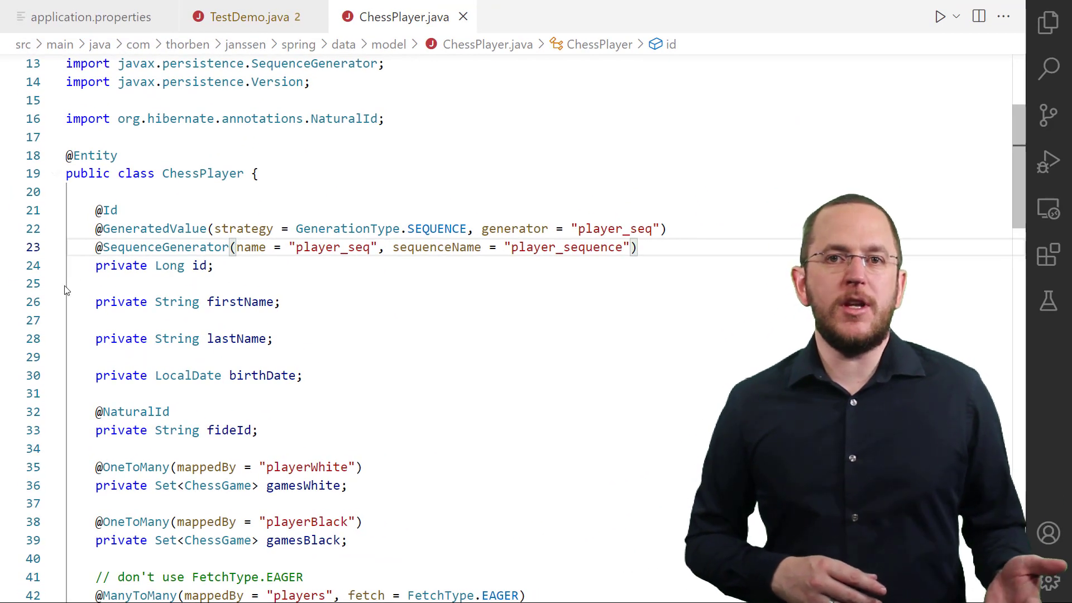
scroll("down", 3)
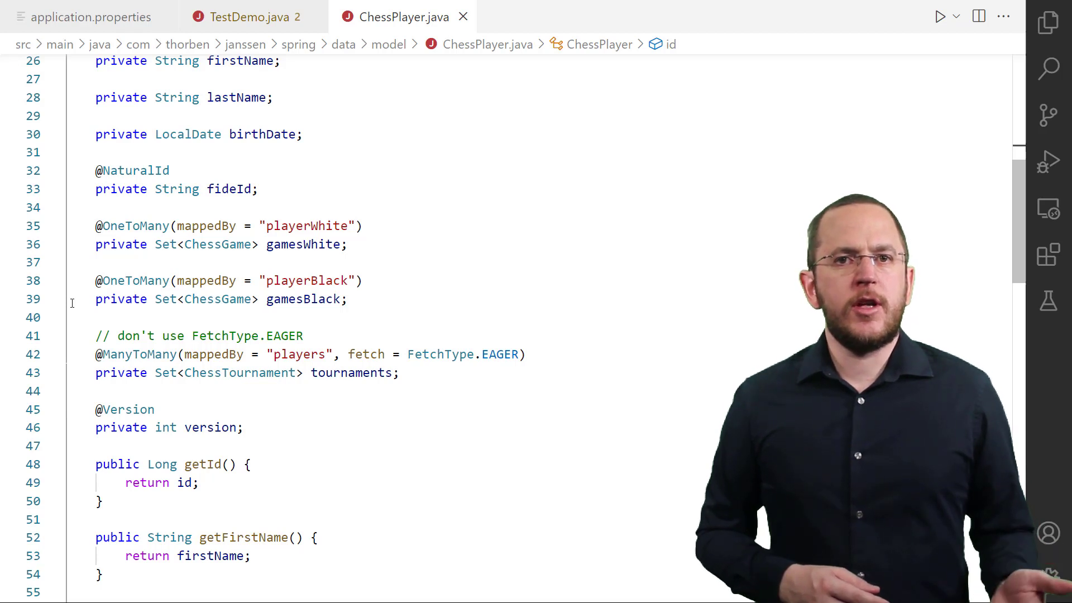
mouse_move(45, 211)
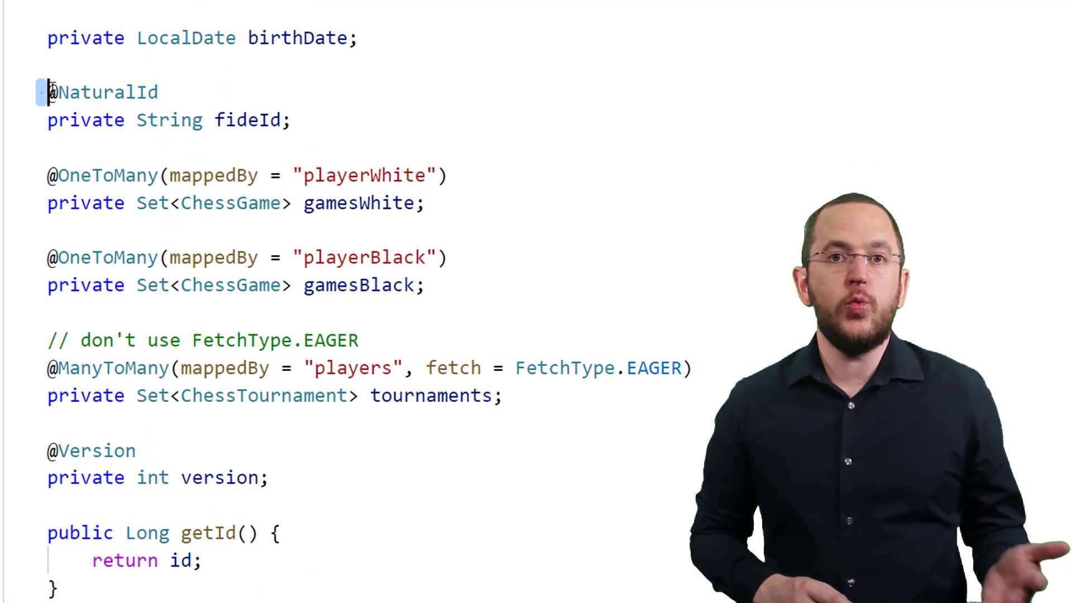
left_click_drag(48, 93, 294, 120)
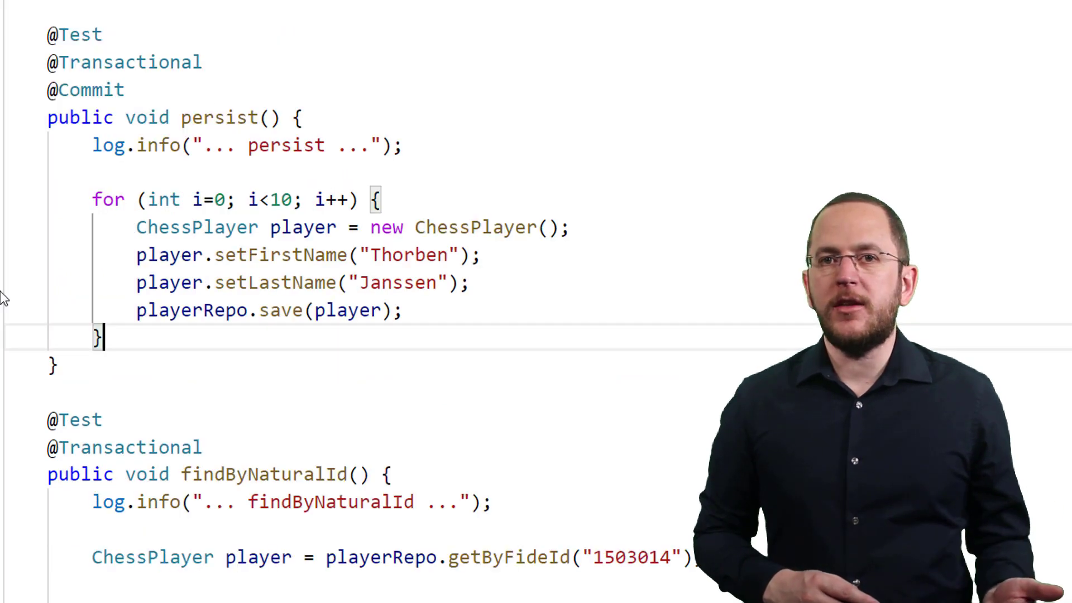
scroll("down", 3)
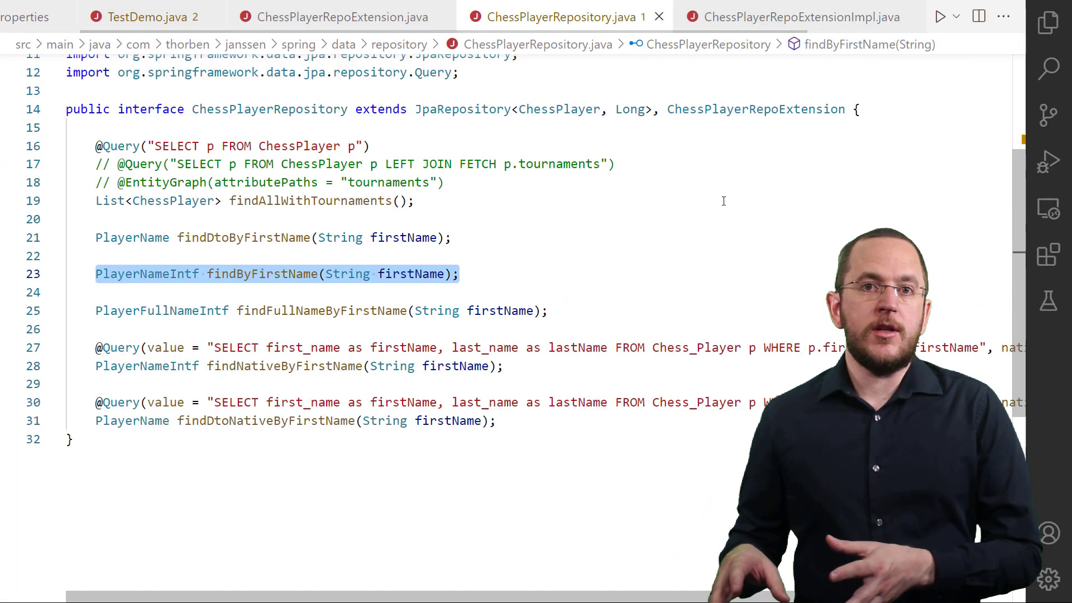
Select ChessPlayerRepoExtension in the extends clause and navigate to the fragment interface.
scroll("up", 3)
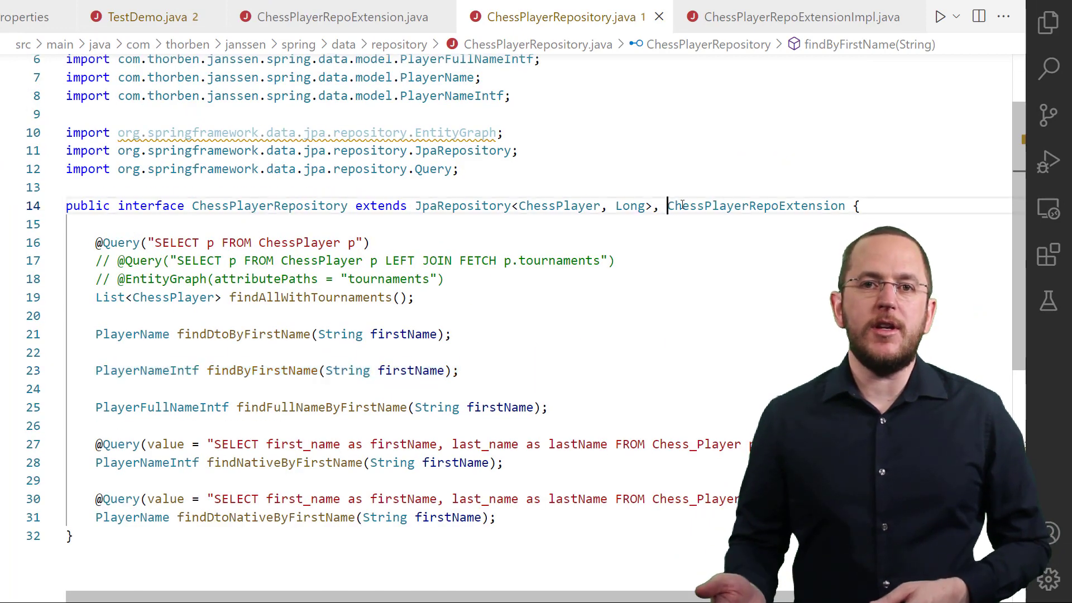
double_click(756, 206)
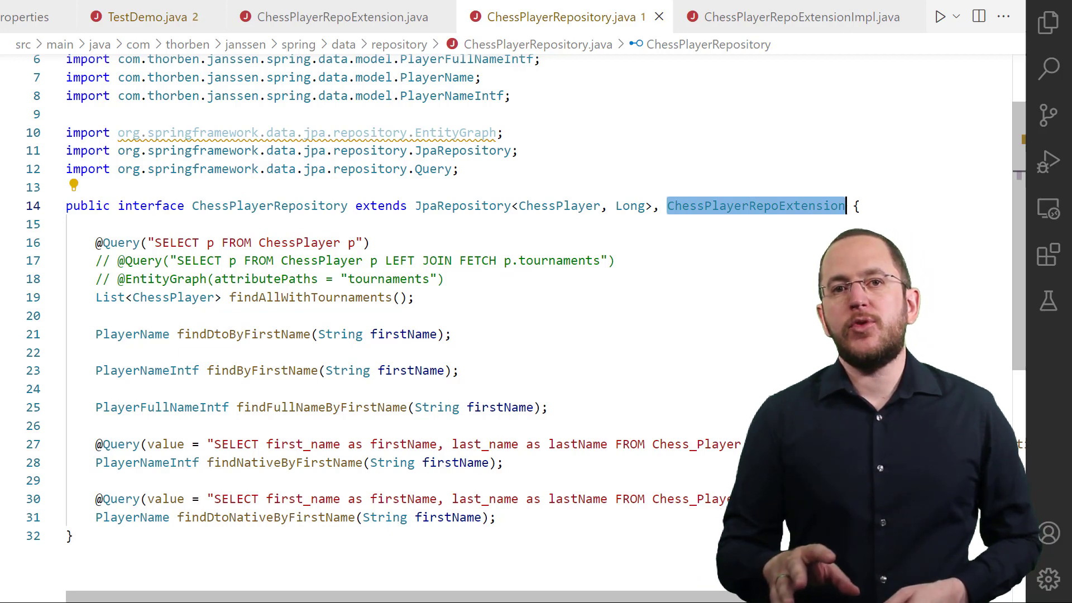
left_click(796, 17)
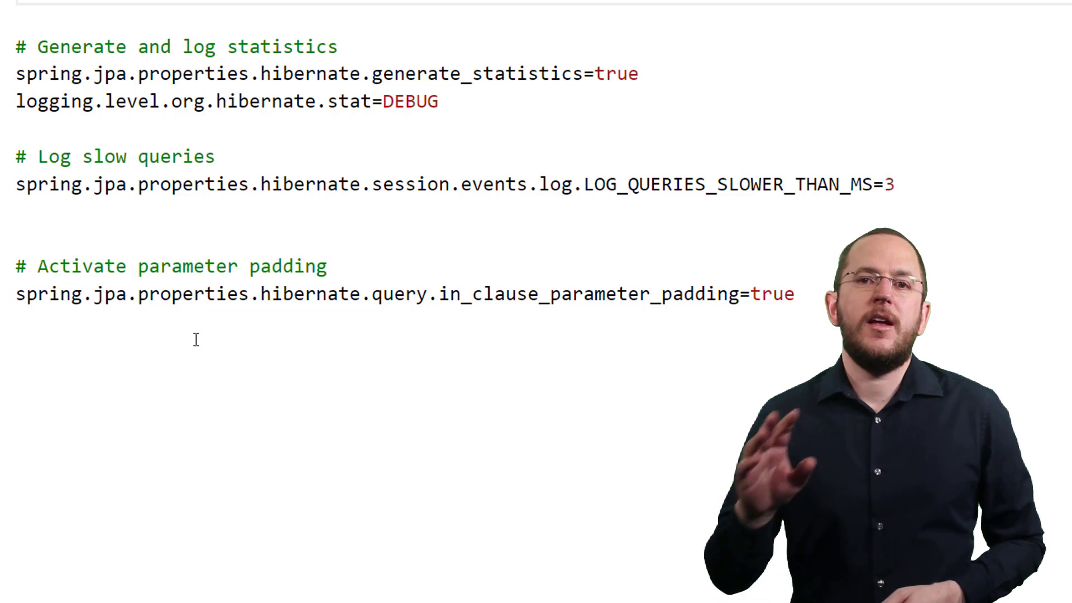
Highlight the hibernate.query.in_clause_parameter_padding=true line in application.properties.
triple_click(396, 294)
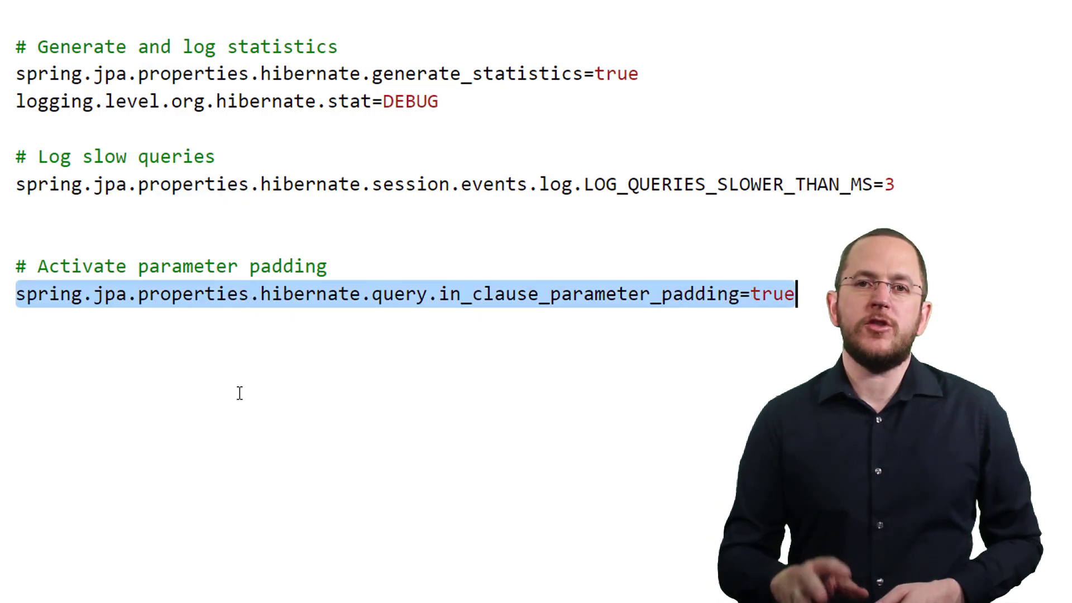